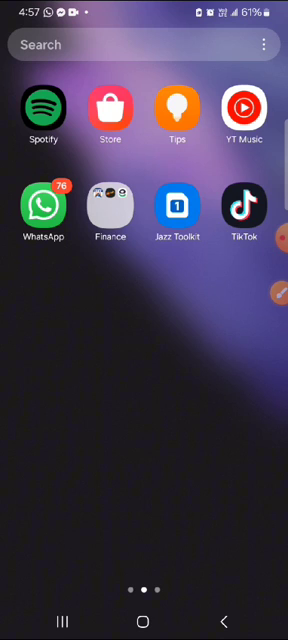
pyautogui.hscroll(-3)
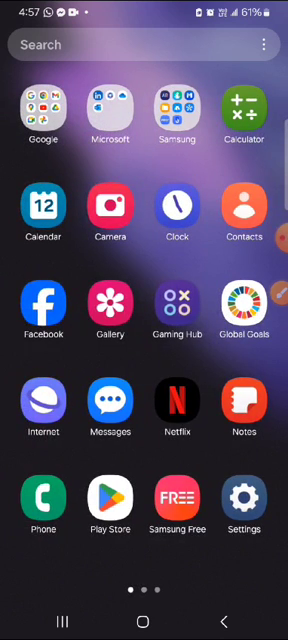